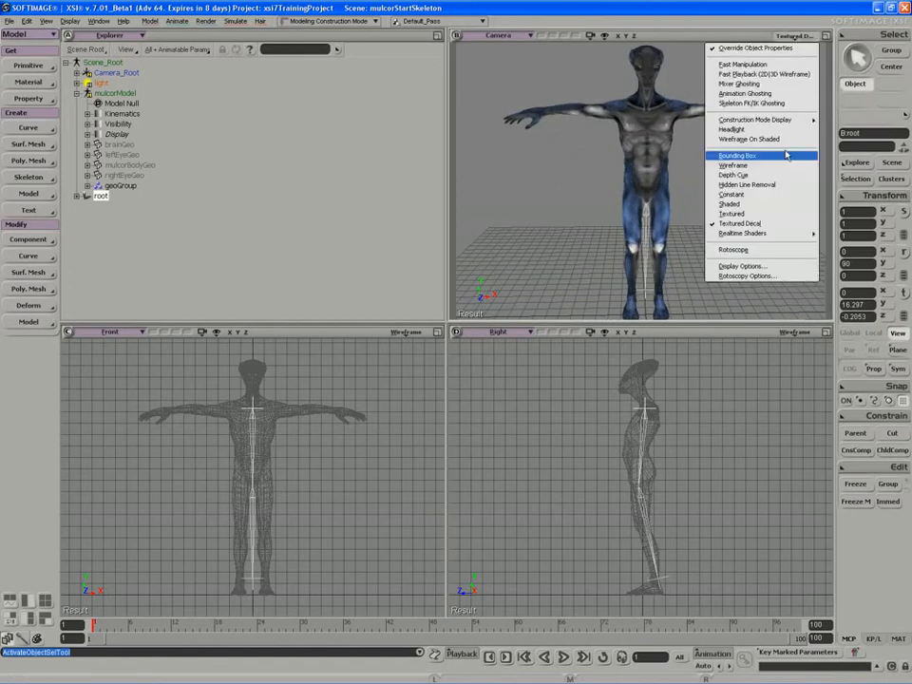
Keep the Camera view in Textured Decal display with X-ray shading switched off.
click(733, 165)
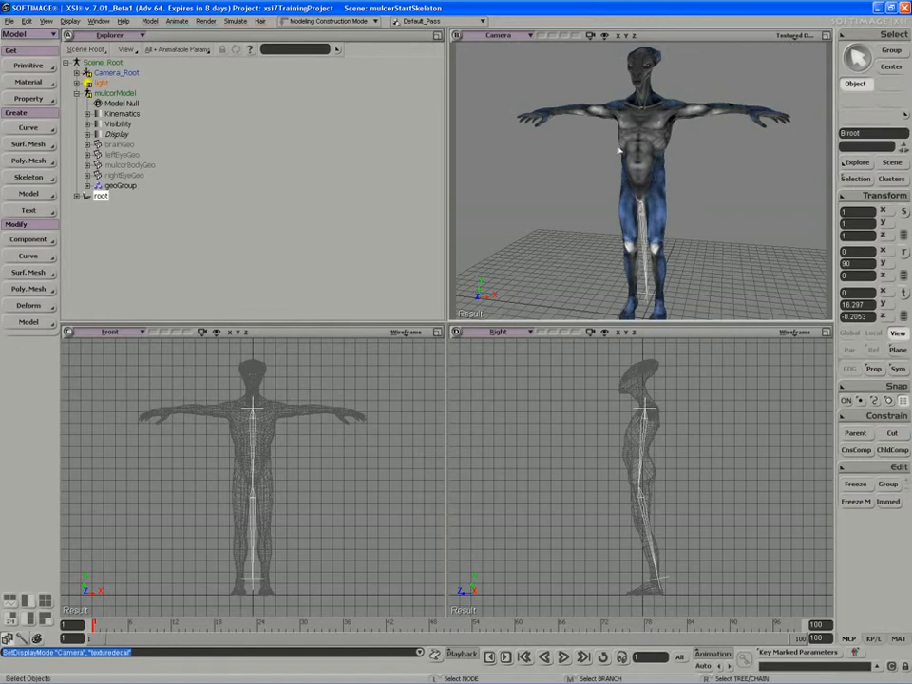
click(796, 35)
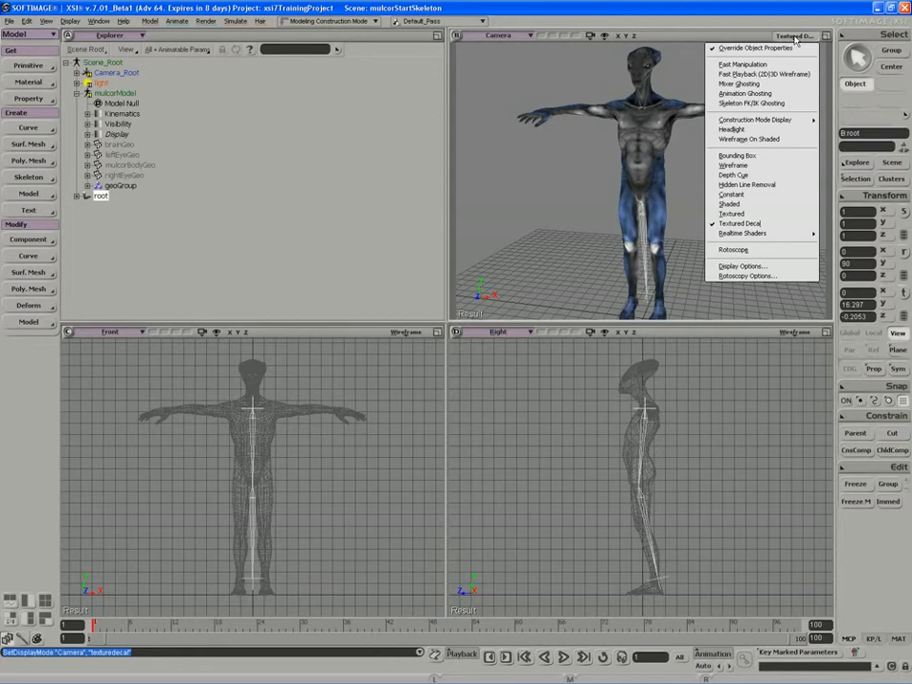
click(742, 265)
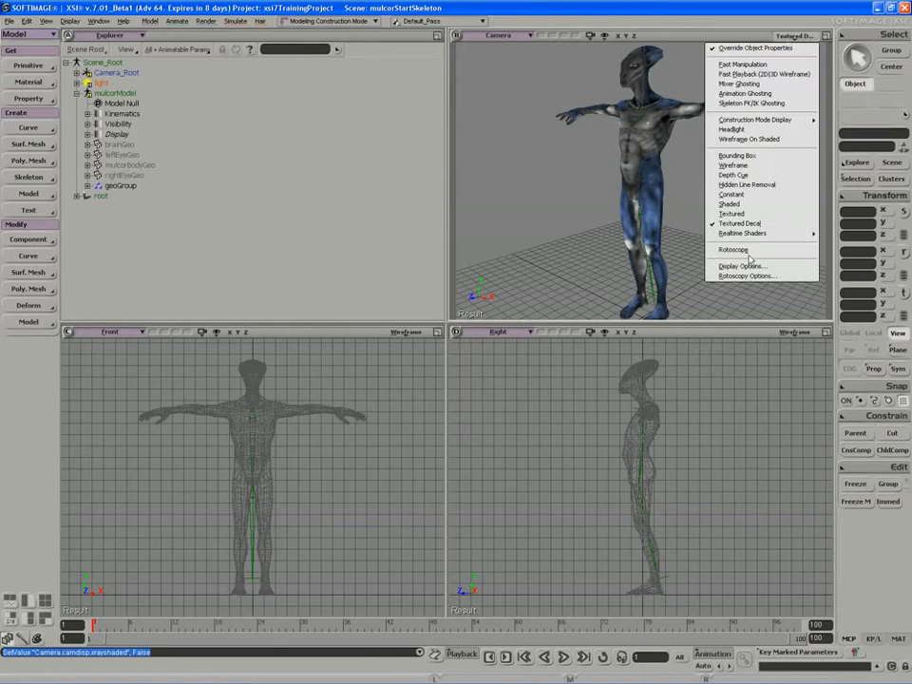
Close the Camera view's display settings and set the Right view to Textured Decal.
click(742, 266)
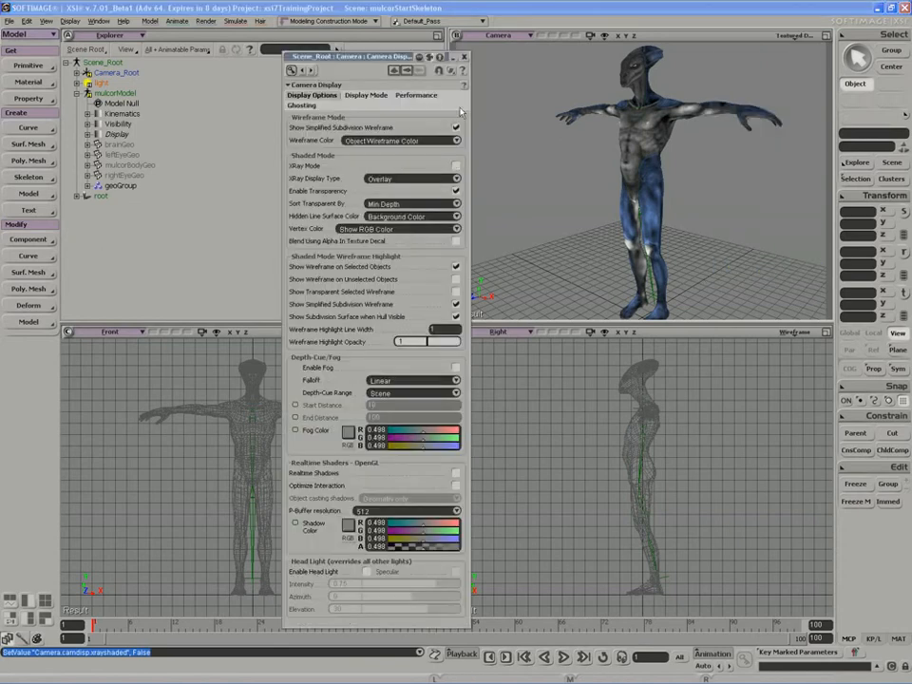
click(464, 56)
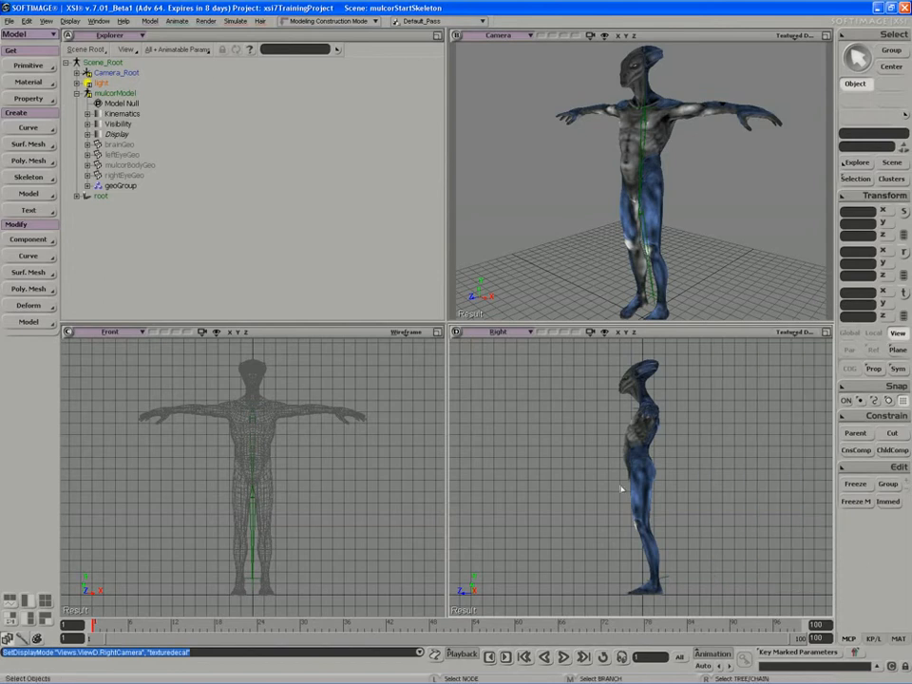
Toggle XRay Mode off in Display Options (All Cameras) and close the property editor.
click(71, 20)
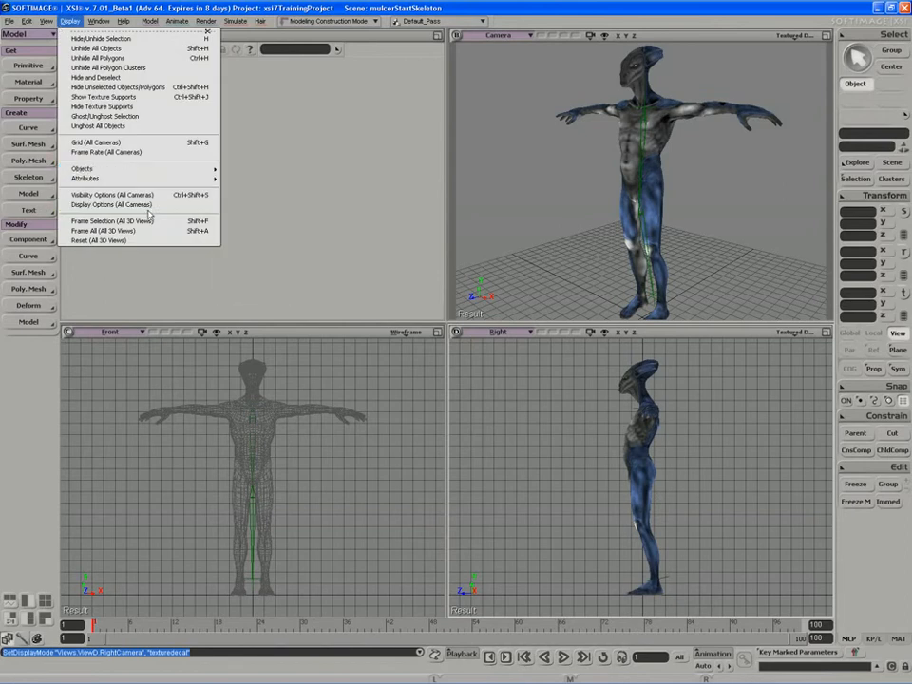
click(112, 195)
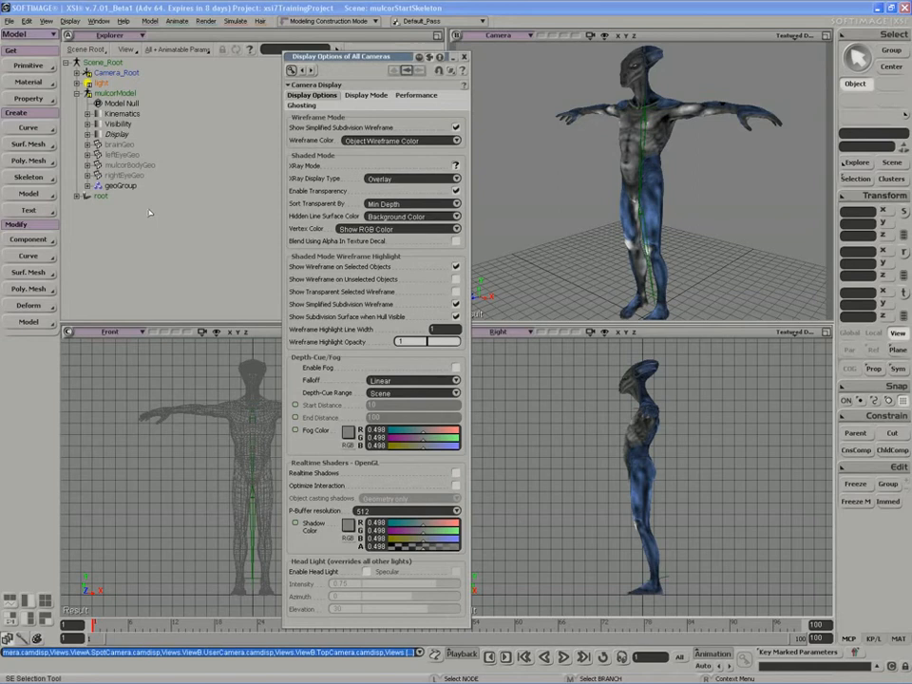
click(456, 165)
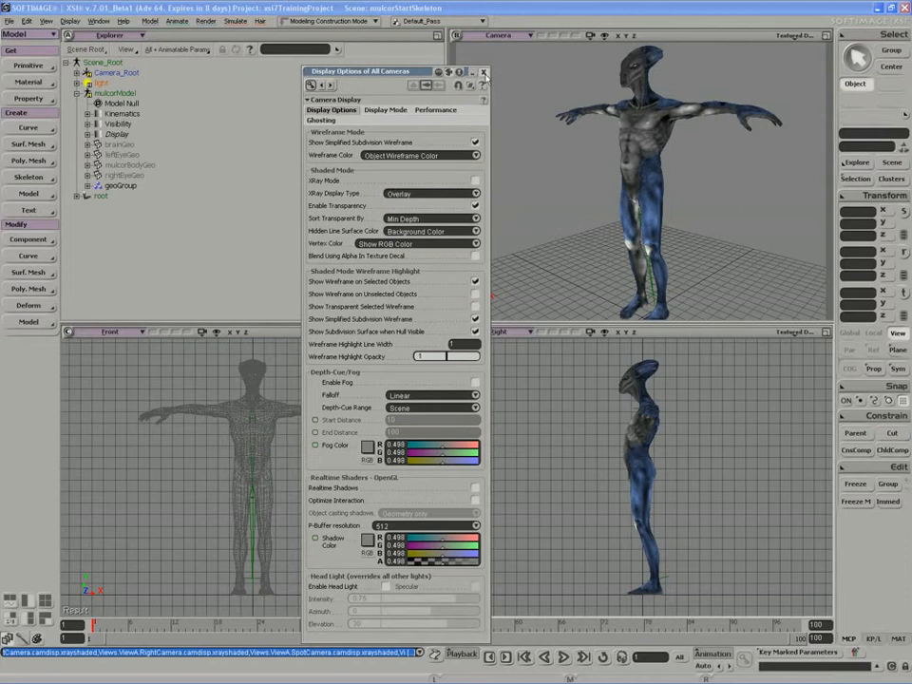
click(484, 71)
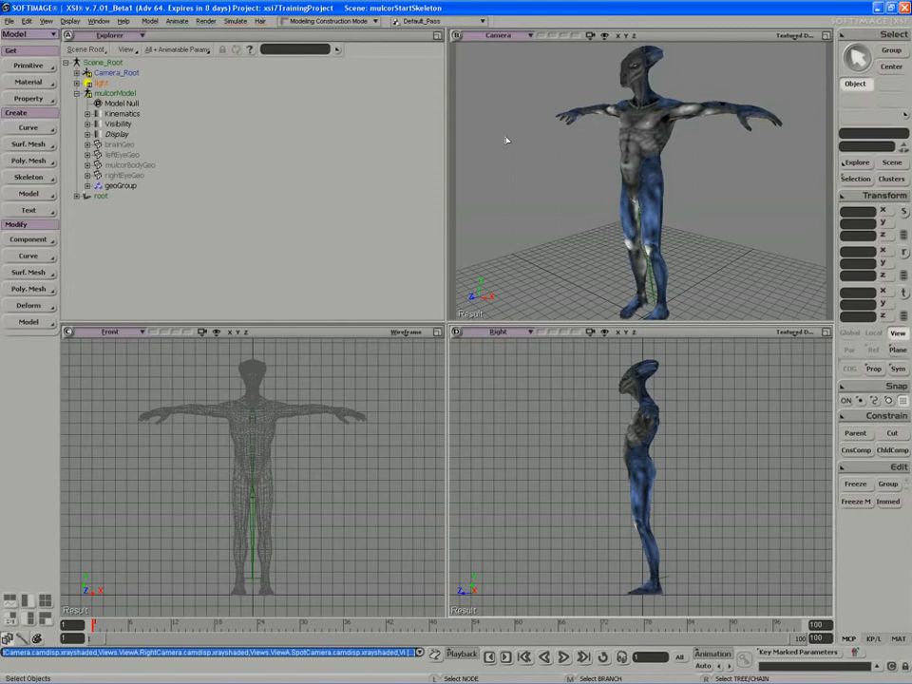
Open the Right camera's Display Options from its viewport menu.
click(793, 35)
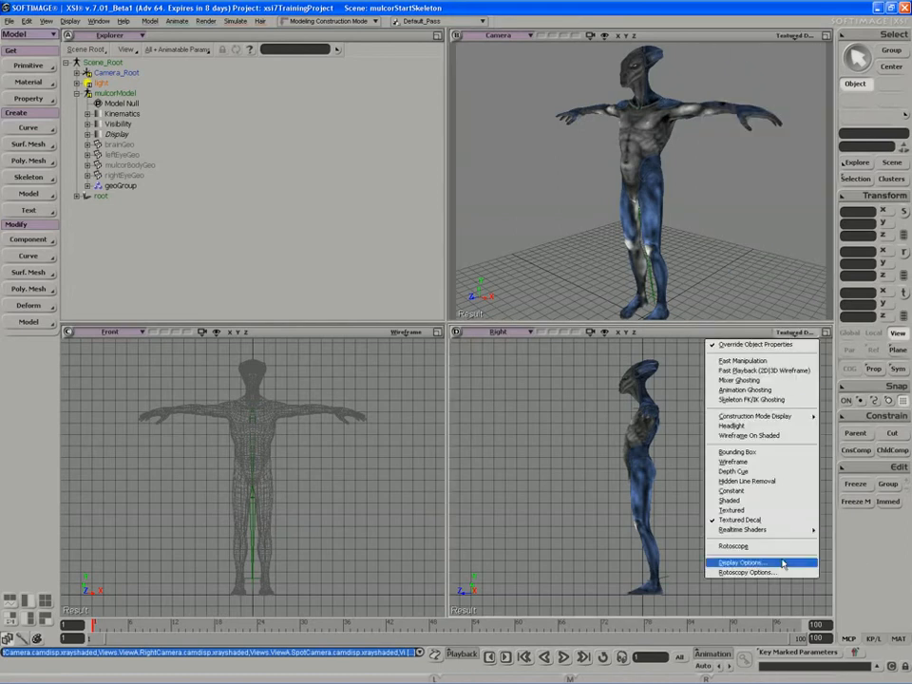
click(742, 561)
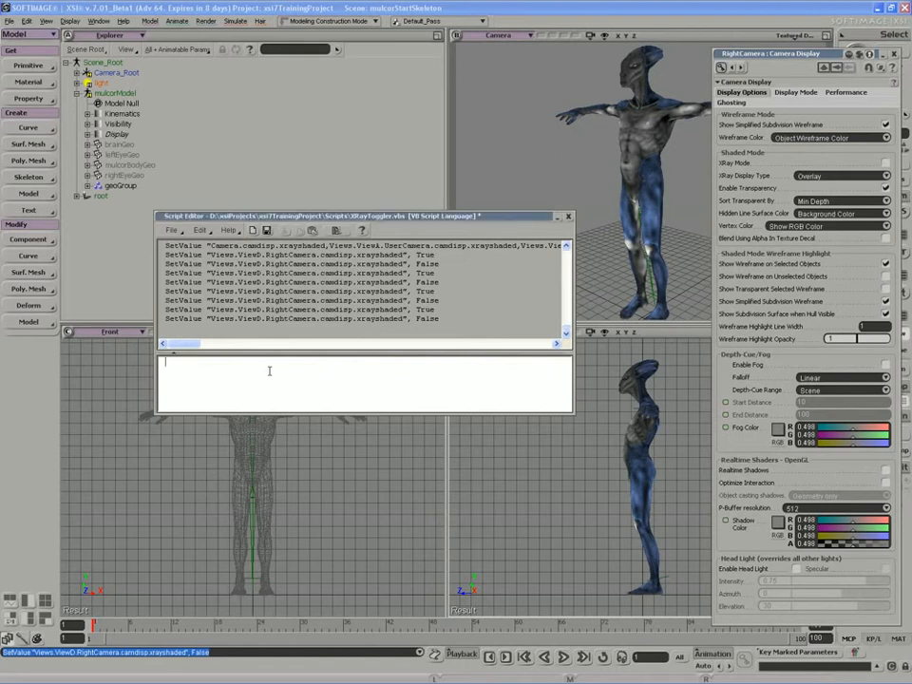
Type the ToggleValue command into the Script Editor's edit pane.
text(Toggle)
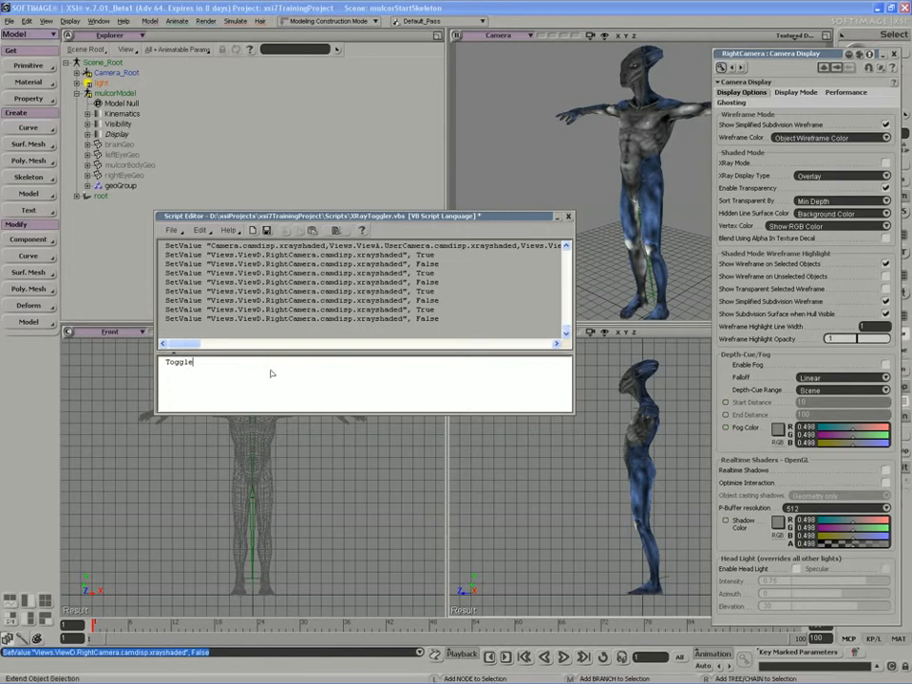
text(Value)
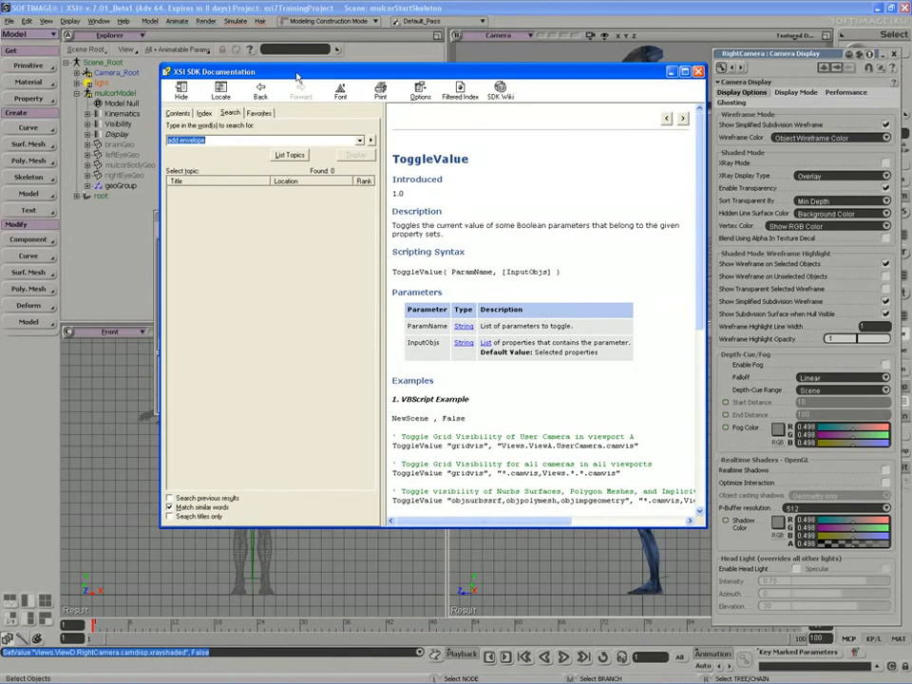
mouse_move(401, 200)
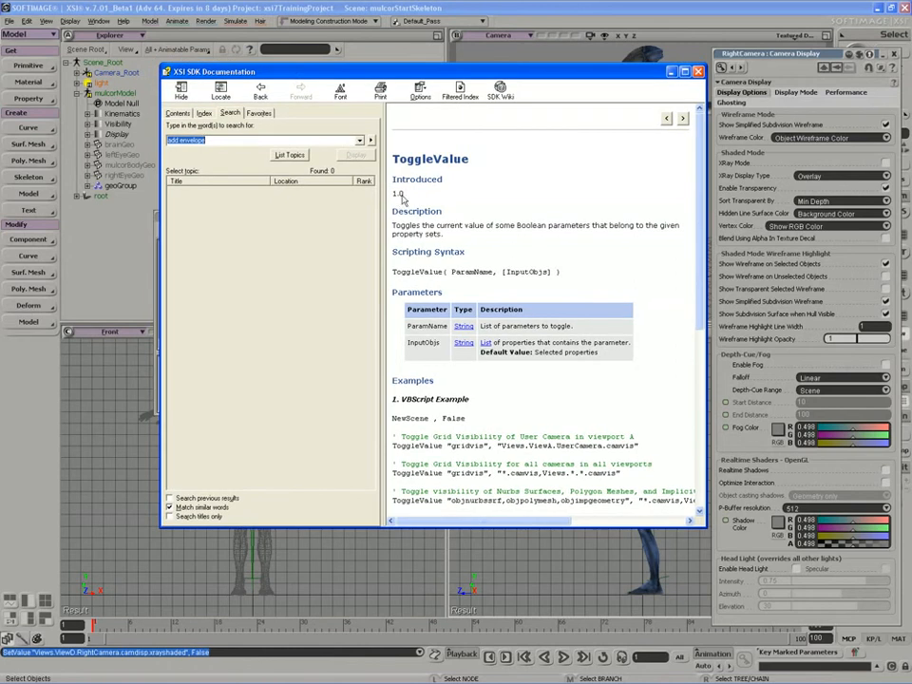
Scroll the ToggleValue help page down to its syntax, parameters and VBScript examples.
scroll(down, 3)
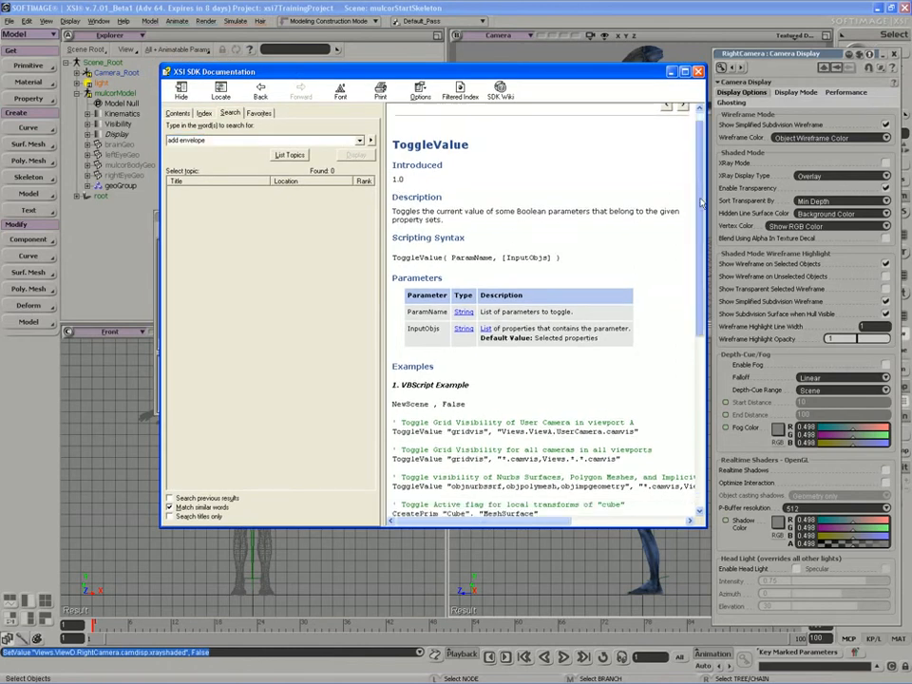
scroll(down, 3)
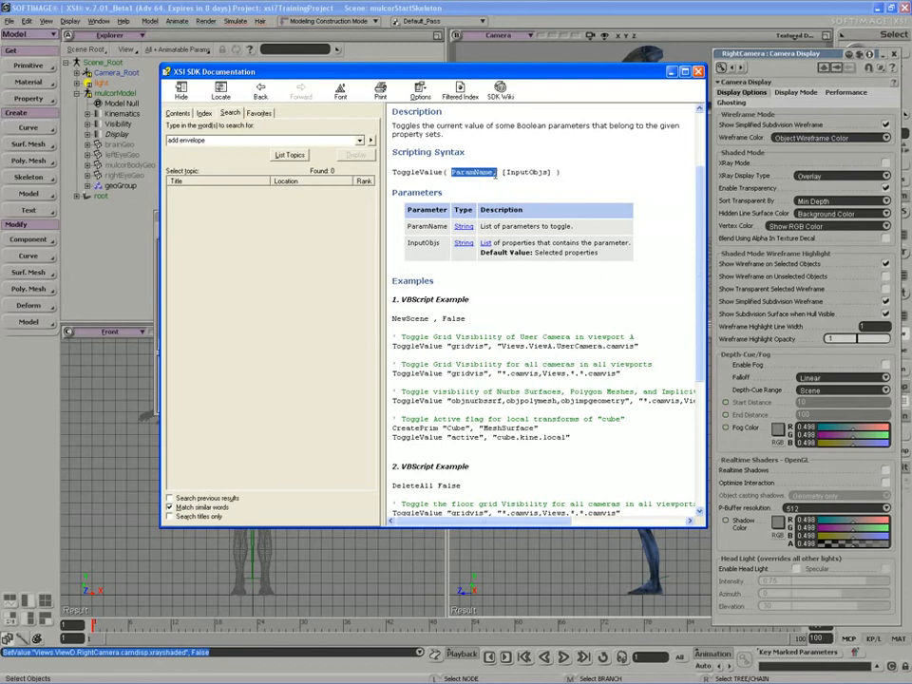
mouse_move(425, 79)
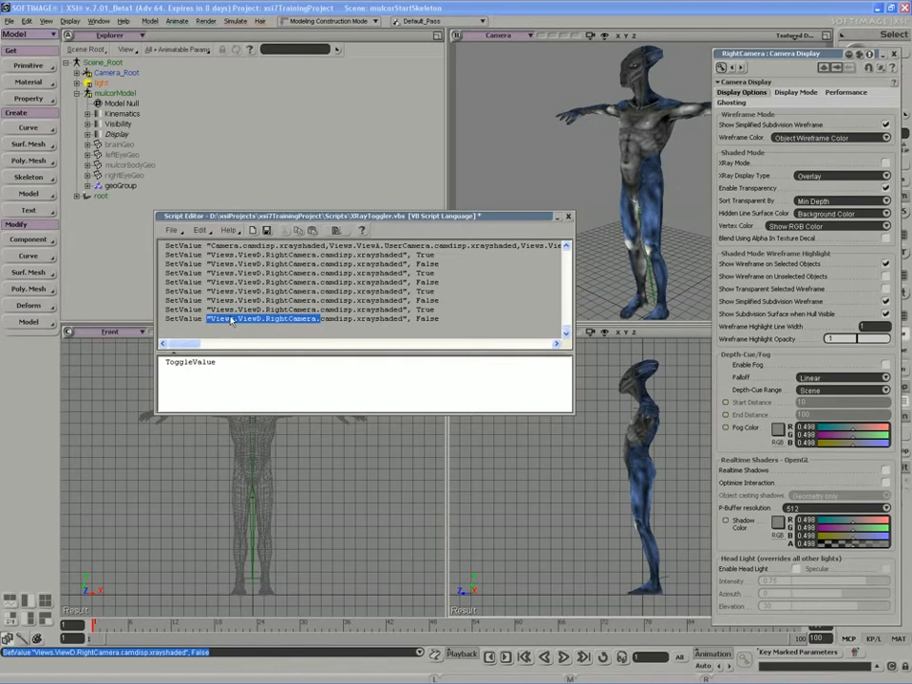
mouse_move(246, 321)
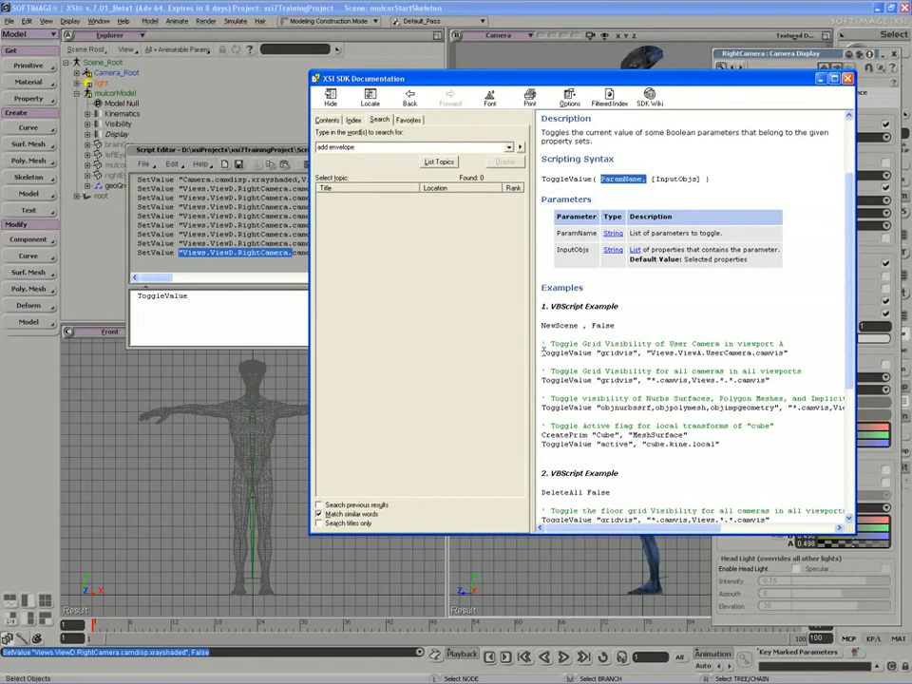
Select a word in the ToggleValue VBScript example code.
double_click(565, 353)
text( ")
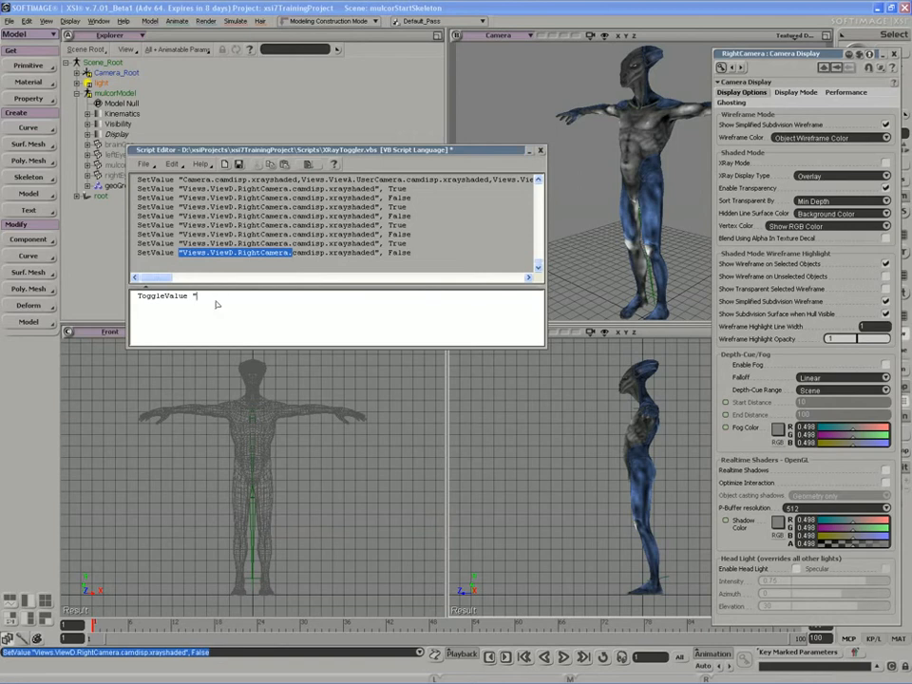
Type the arguments "xrayshaded", "*.*.*.camdisp" after ToggleValue.
text(x)
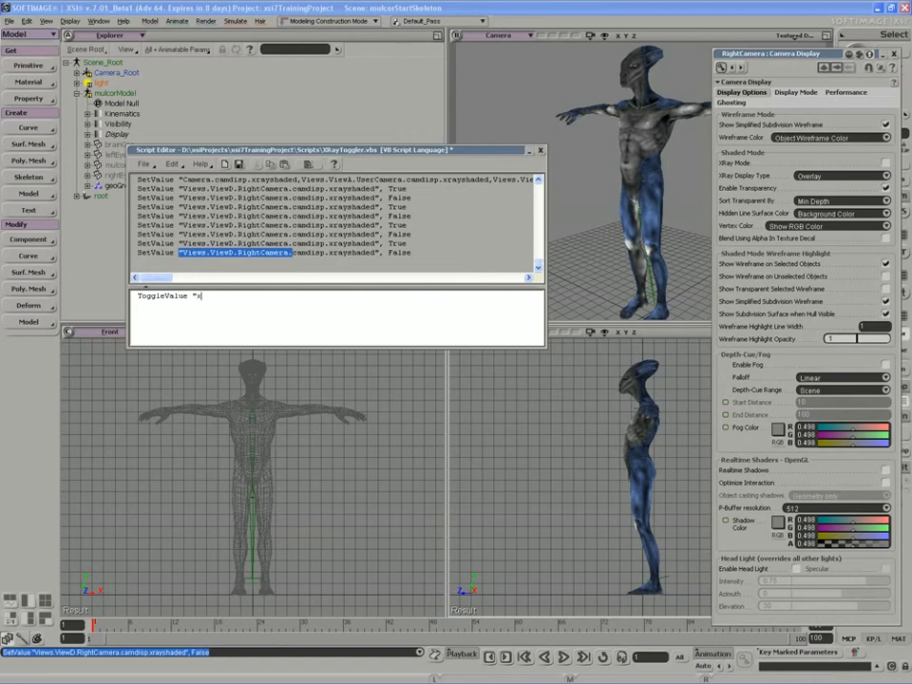
text(ray)
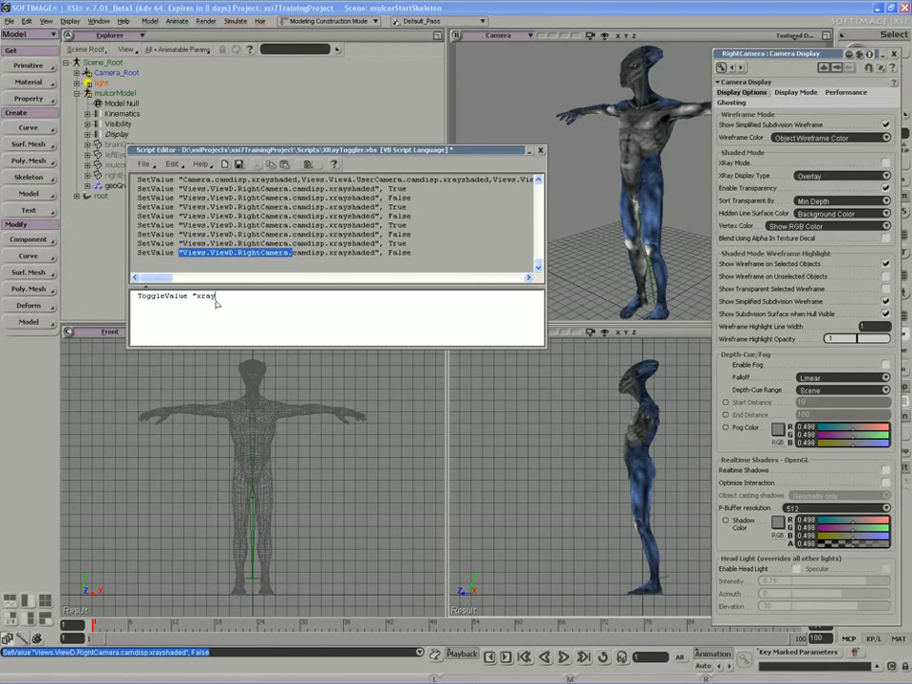
text(shaded")
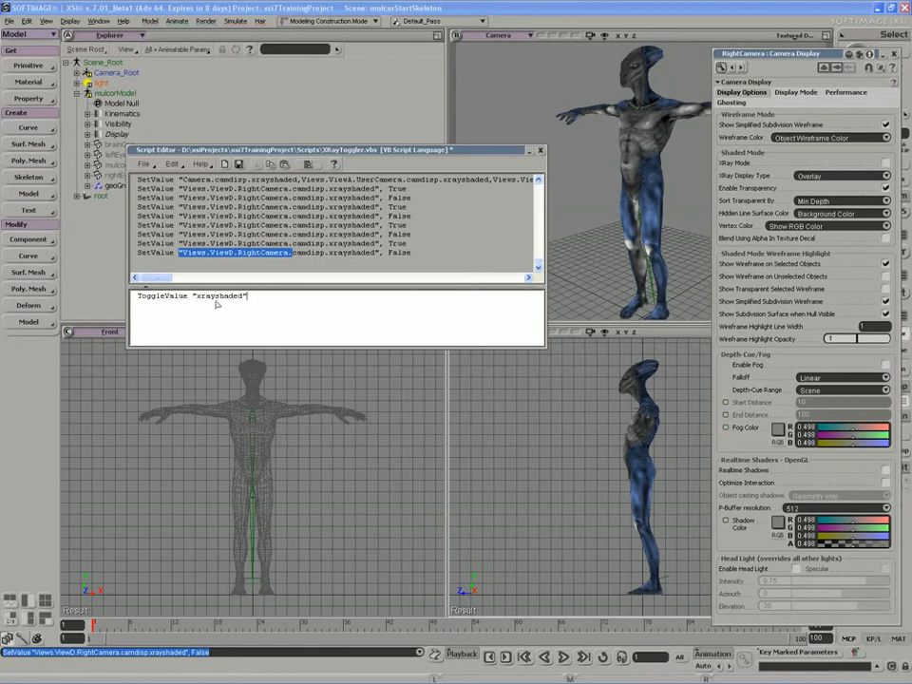
text(, ")
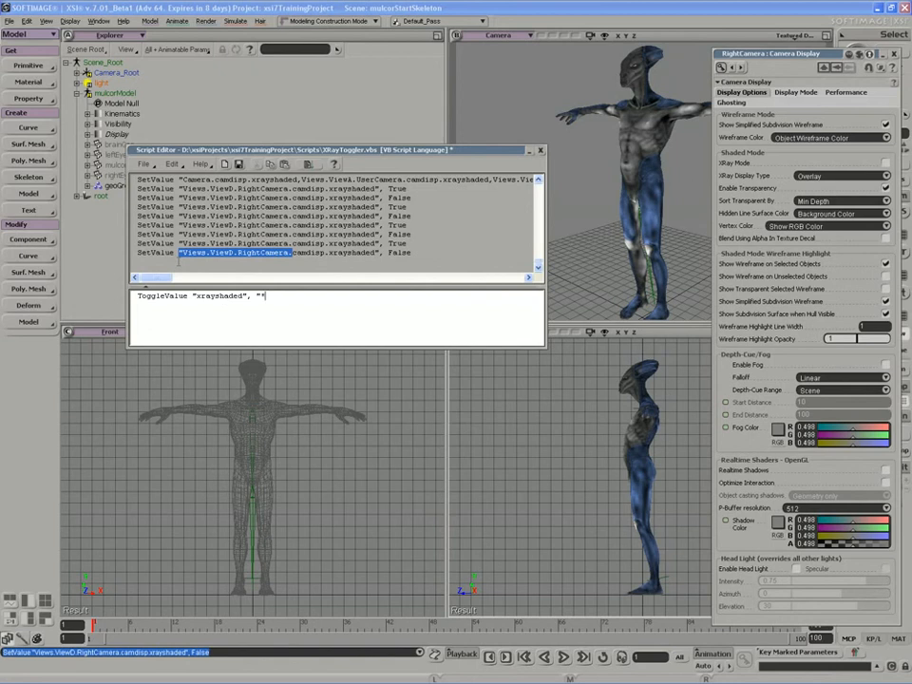
text(.*.*)
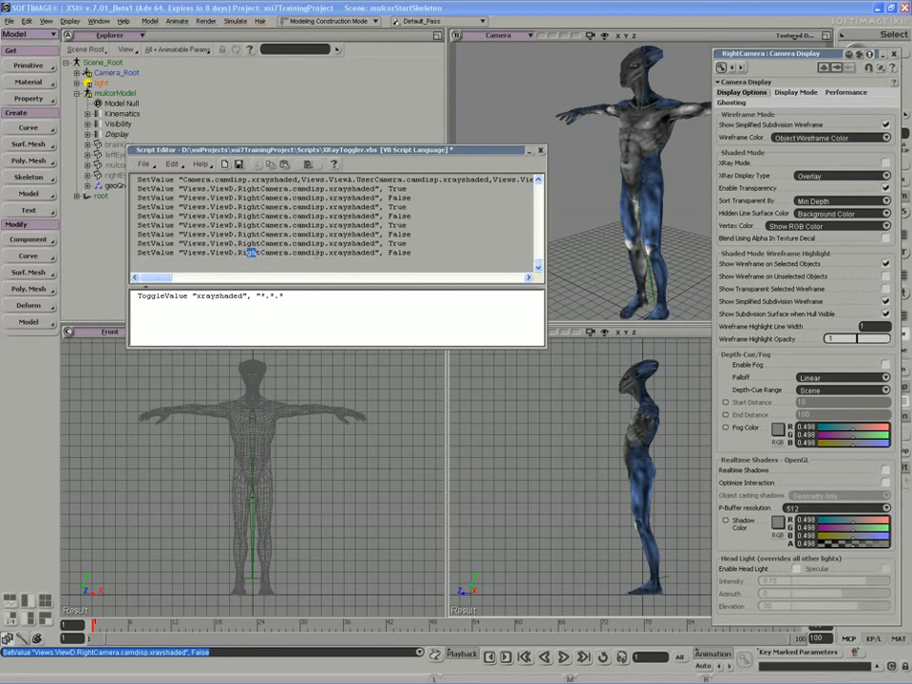
text(camdisp)
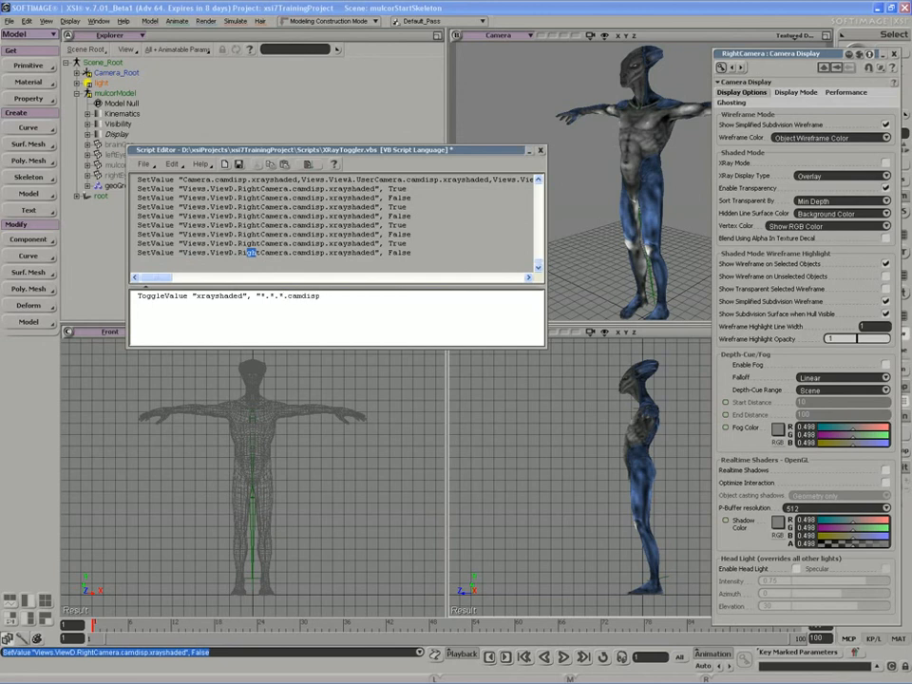
click(323, 296)
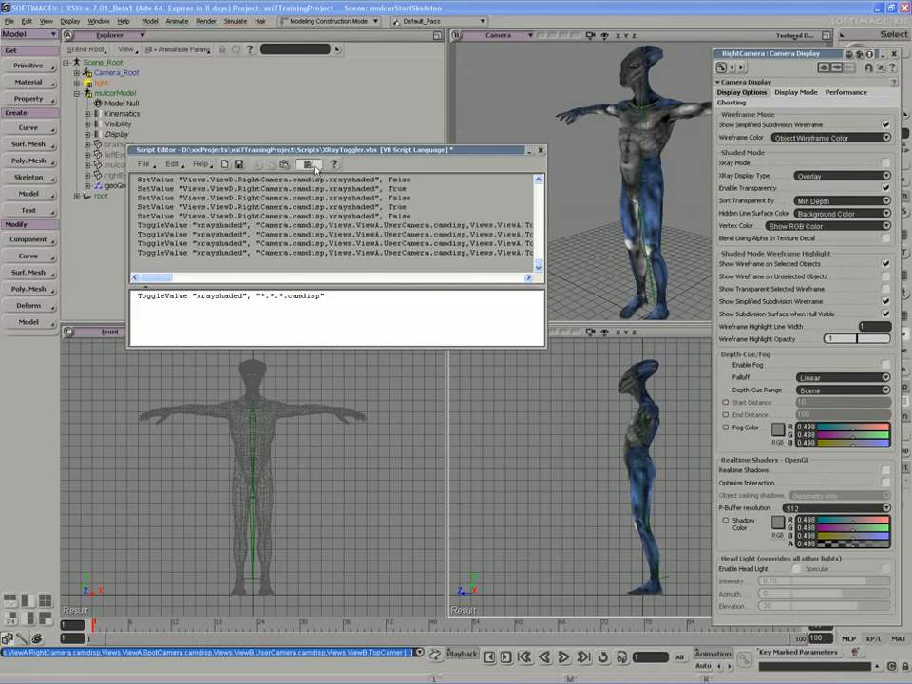
Move the Script Editor window up and left, away from the views.
drag(337, 149, 290, 129)
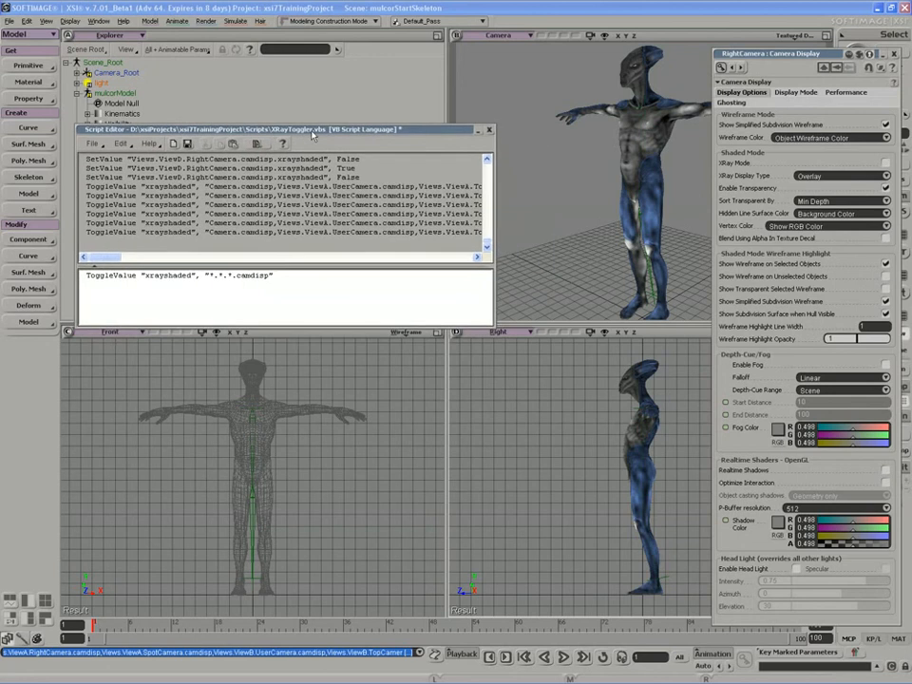